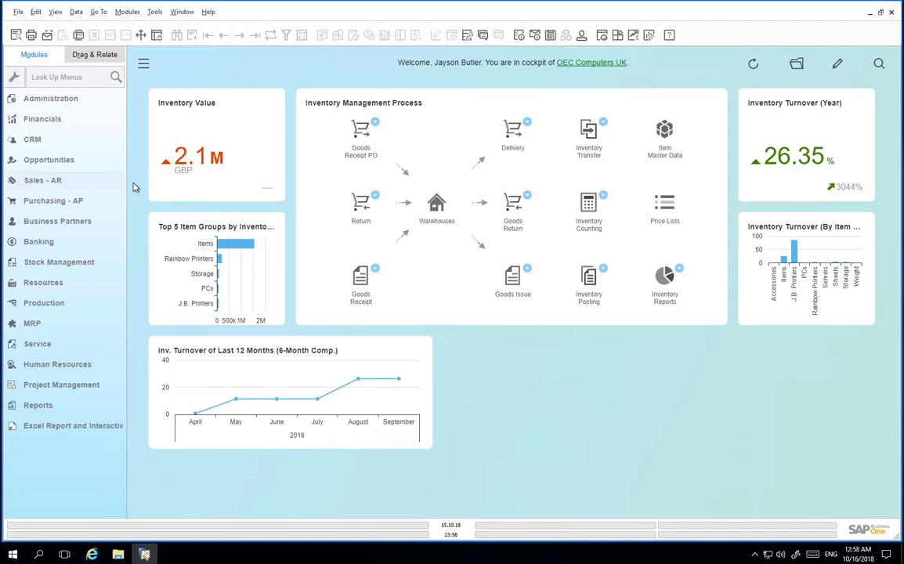
Step: Start a new Sales Order from the Sales - A/R module
click(44, 178)
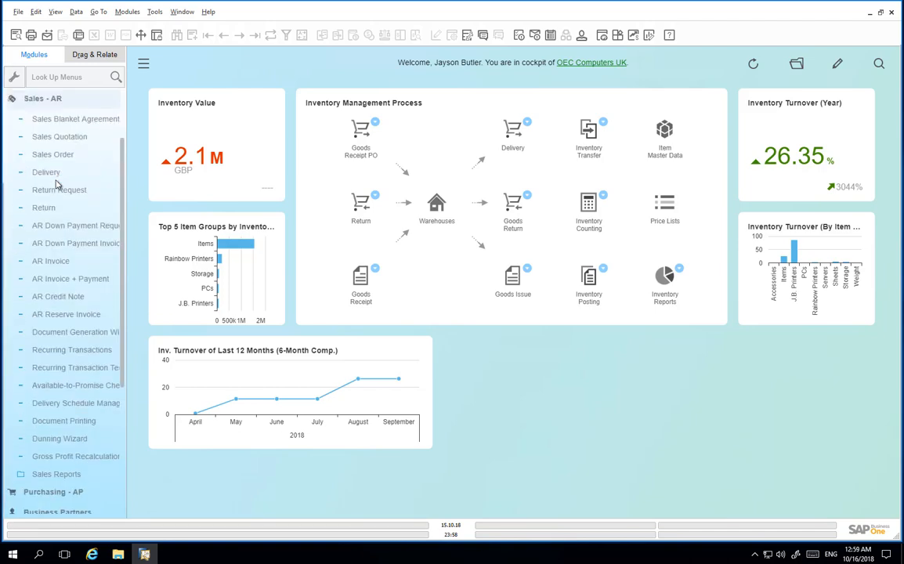
click(54, 155)
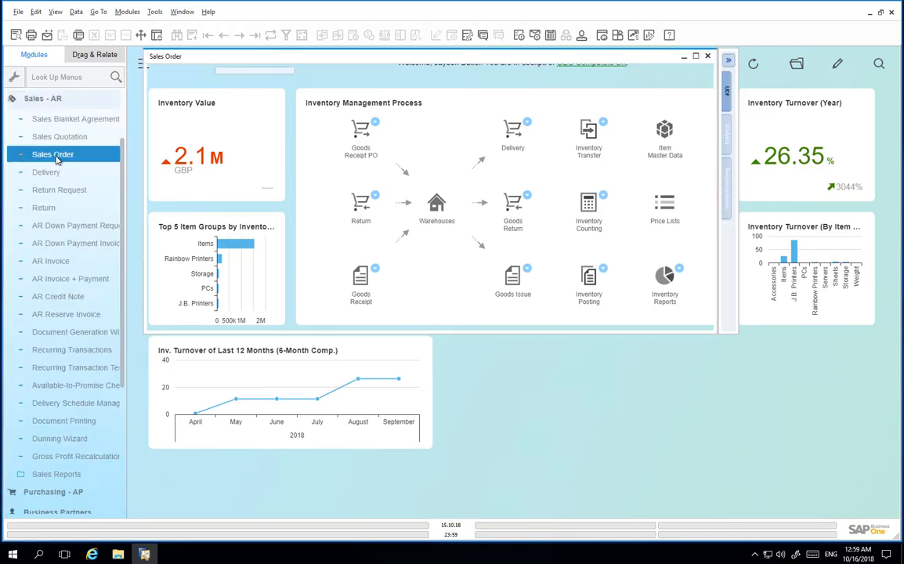
Step: Enter customer C23900 (Parameter Technology), item Company Laptop quantity 10, and a delivery date
click(53, 153)
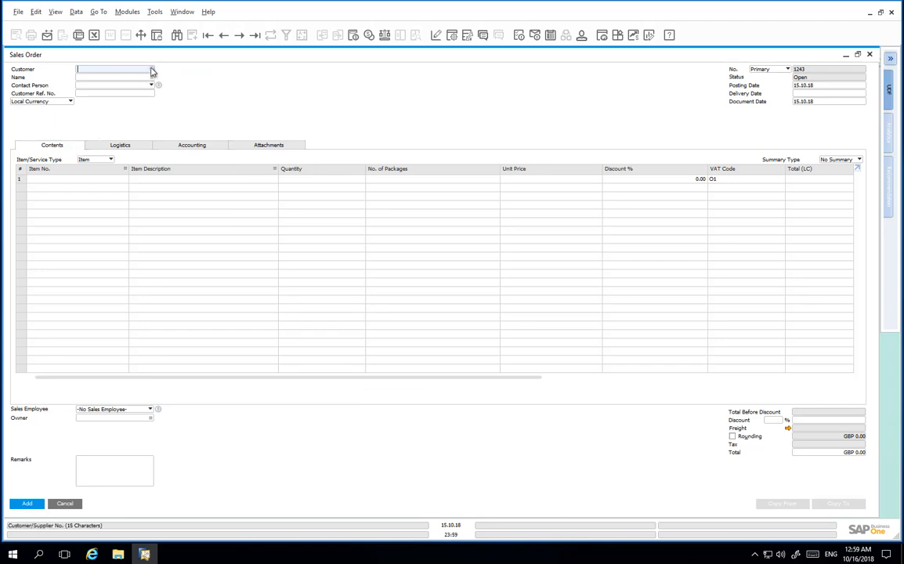
click(155, 69)
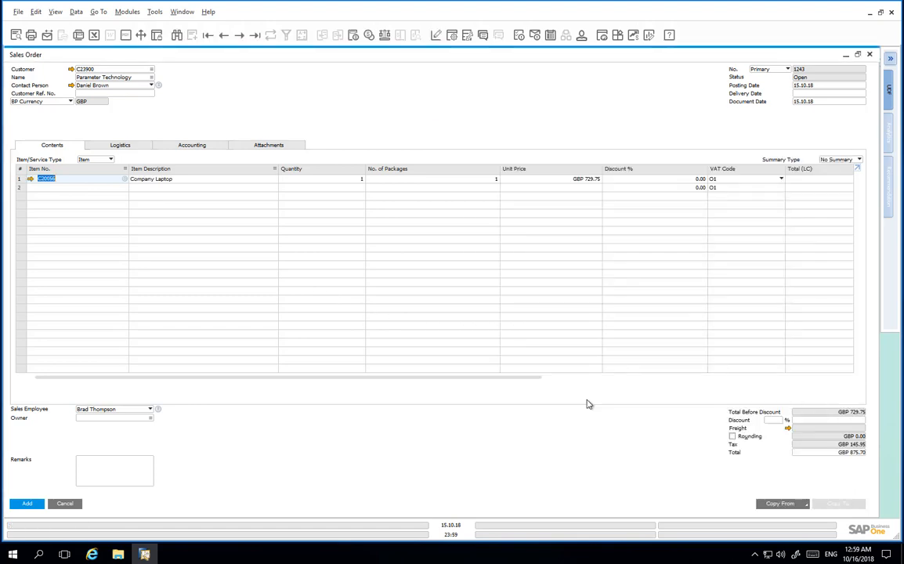
click(332, 179)
text(0)
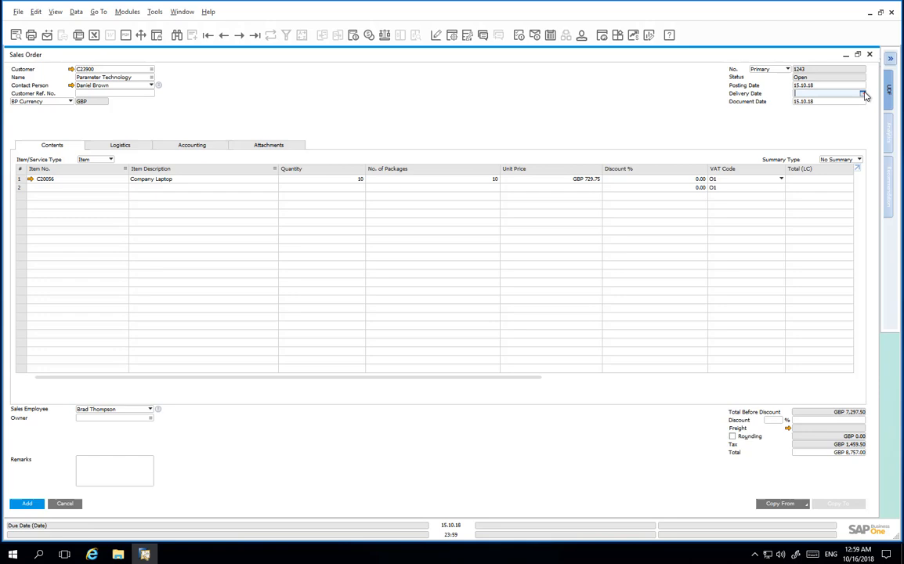
click(863, 94)
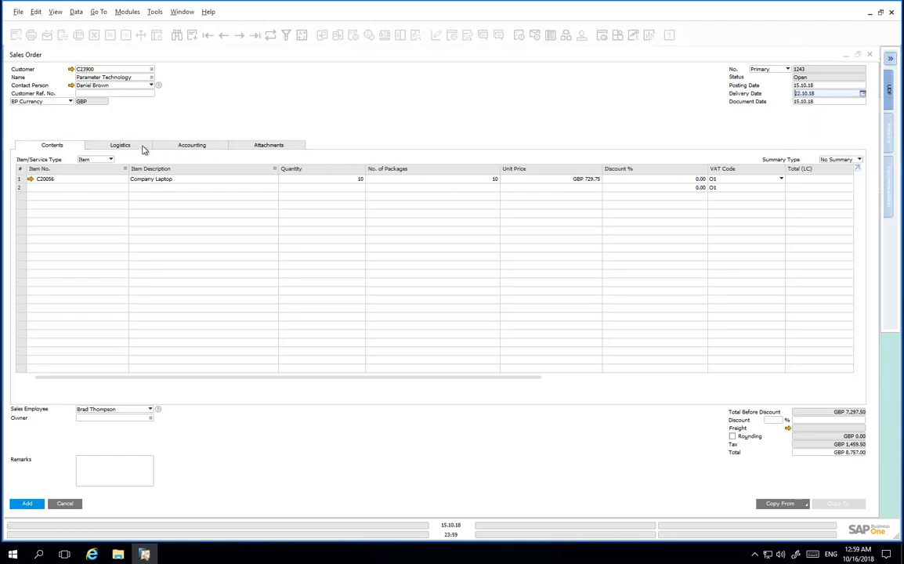
click(133, 145)
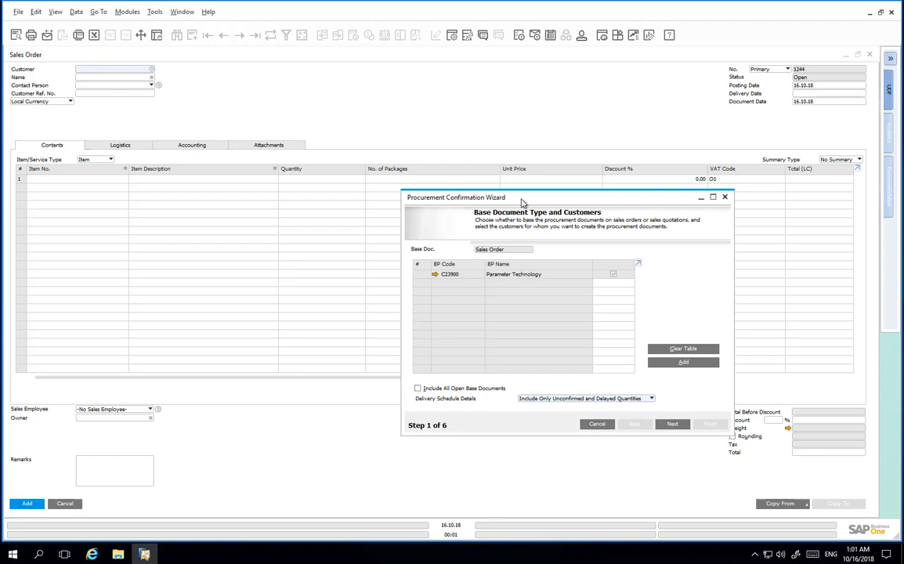
Step: Centre the wizard and advance to Step 2 Base Documents listing the Parameter Technology sales order
drag(520, 197, 361, 135)
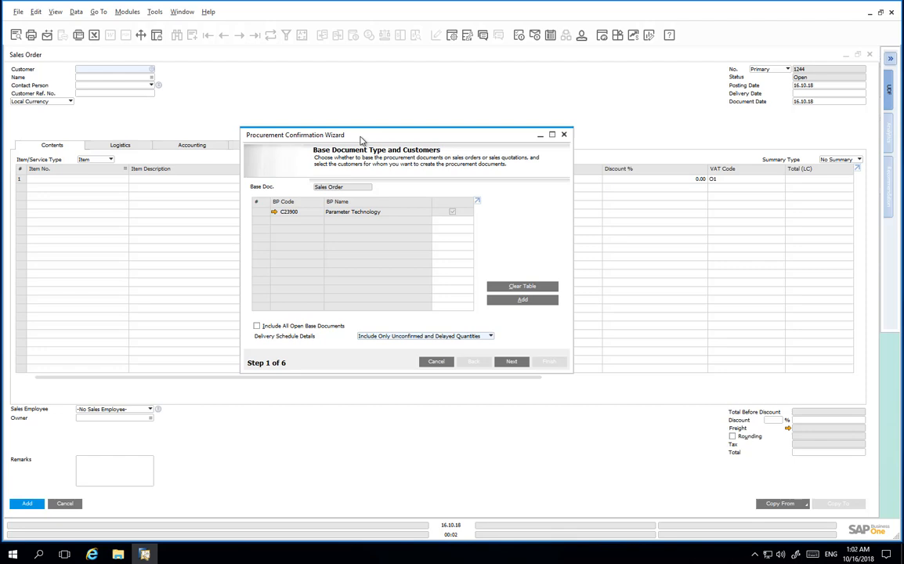
mouse_move(510, 362)
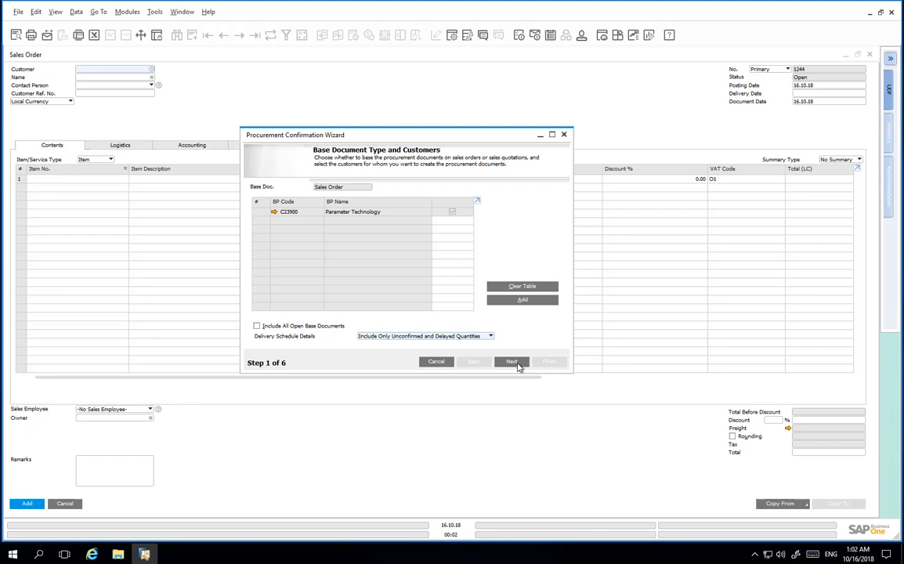
click(510, 361)
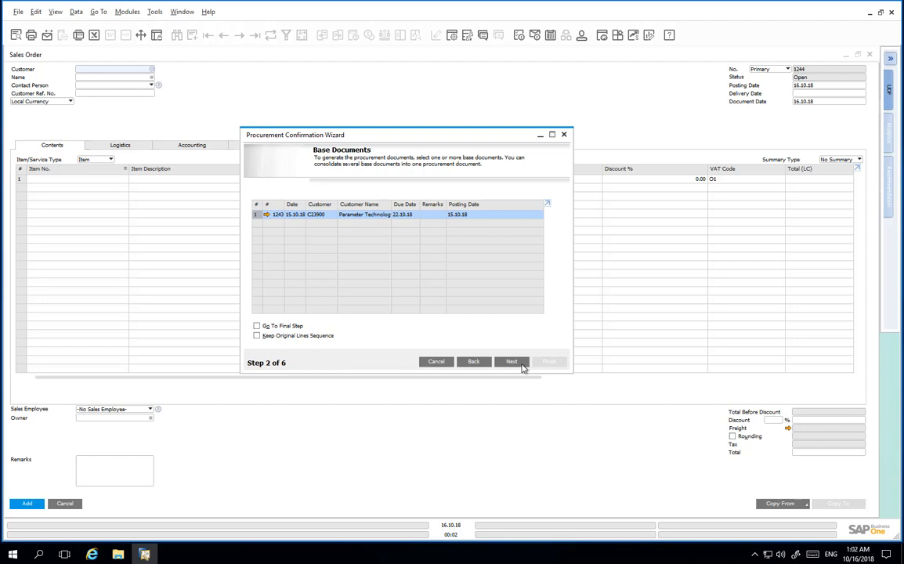
Step: Advance past Step 3 line items with Production Order as target to Step 4 consolidation options
click(511, 360)
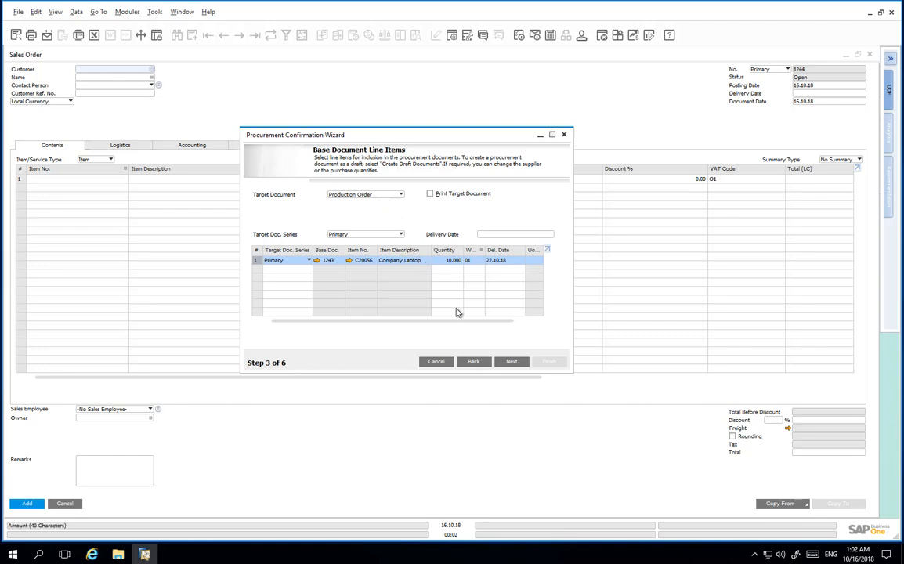
click(511, 360)
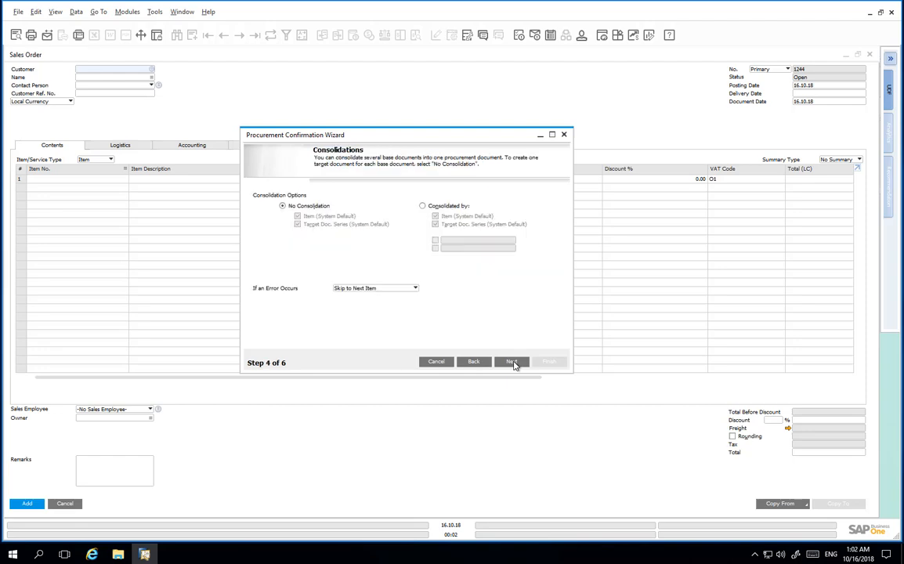
Step: Advance through Step 5 preview to Step 6 summary confirming the generated production order
click(511, 362)
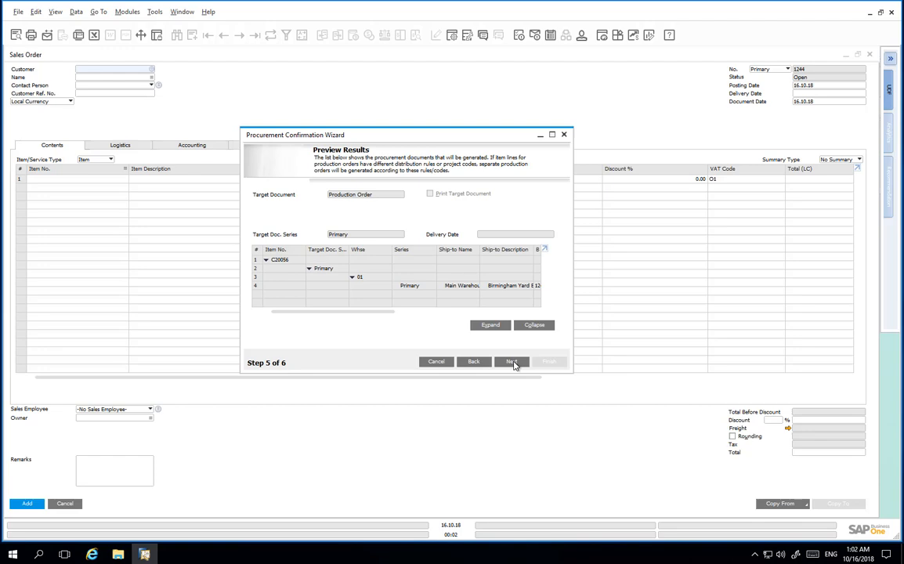
mouse_move(510, 362)
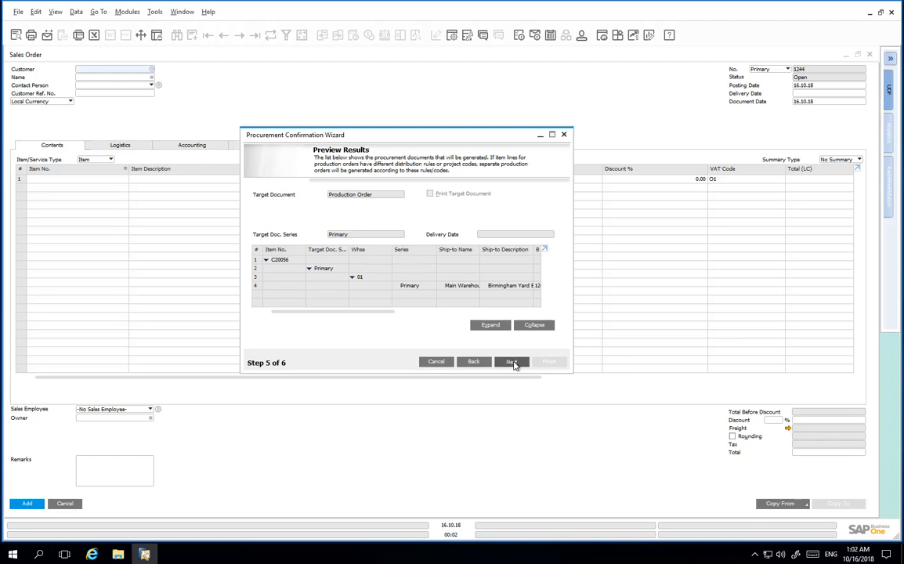
click(511, 362)
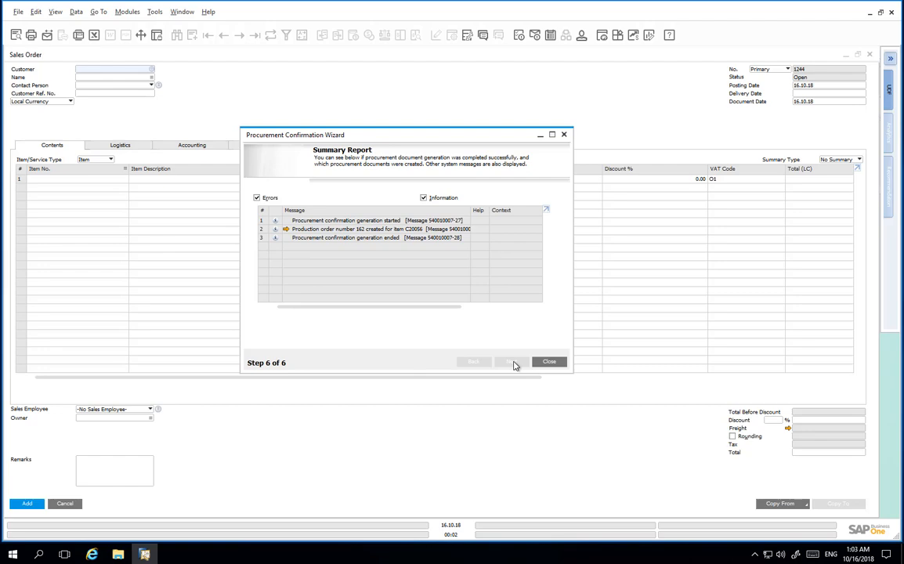